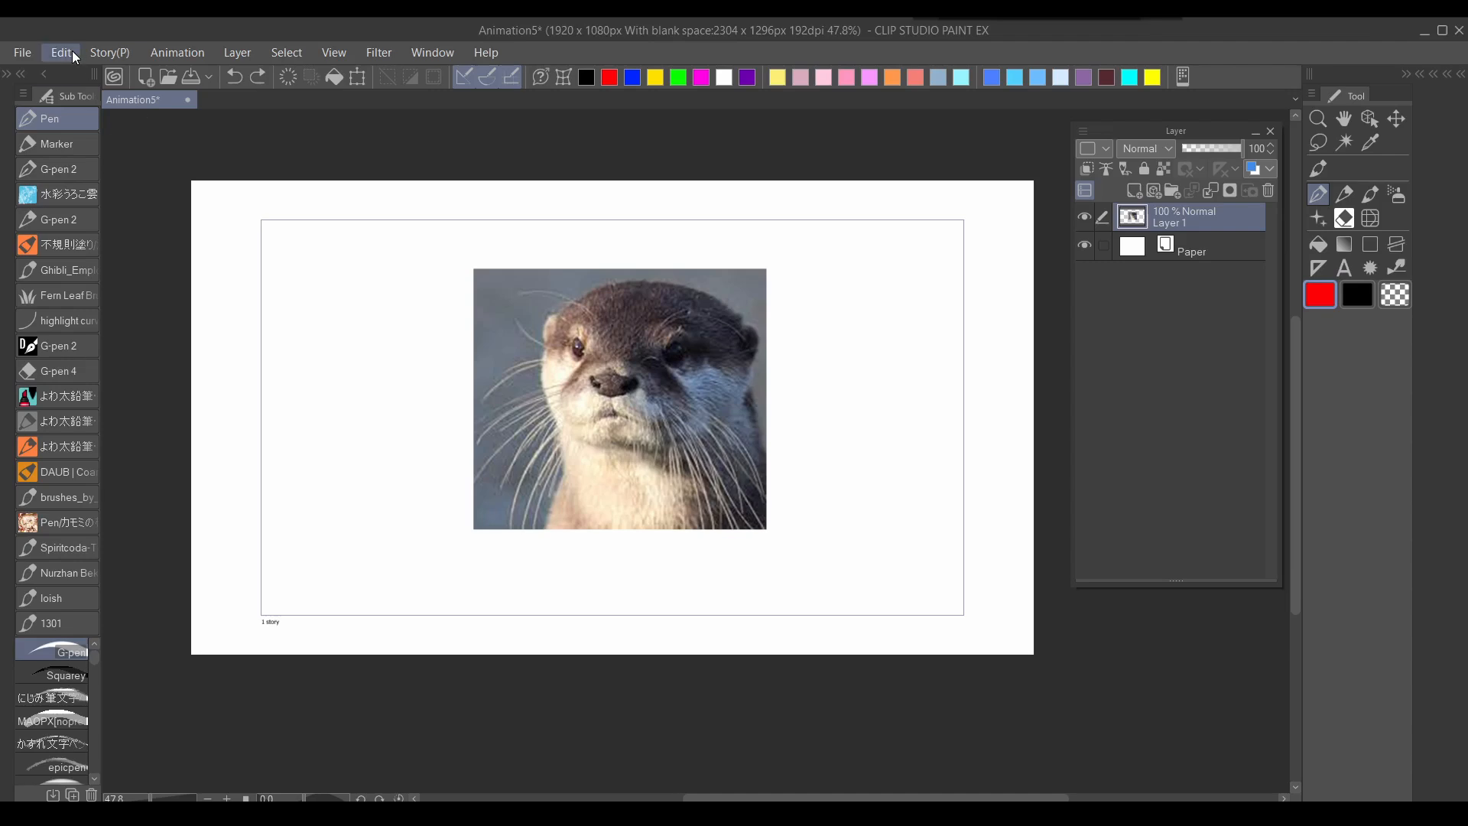
Start a Free Transform on the duplicated blue-rectangle layout layer via Edit > Transform
{"action": "left_click", "coordinate": [60, 52]}
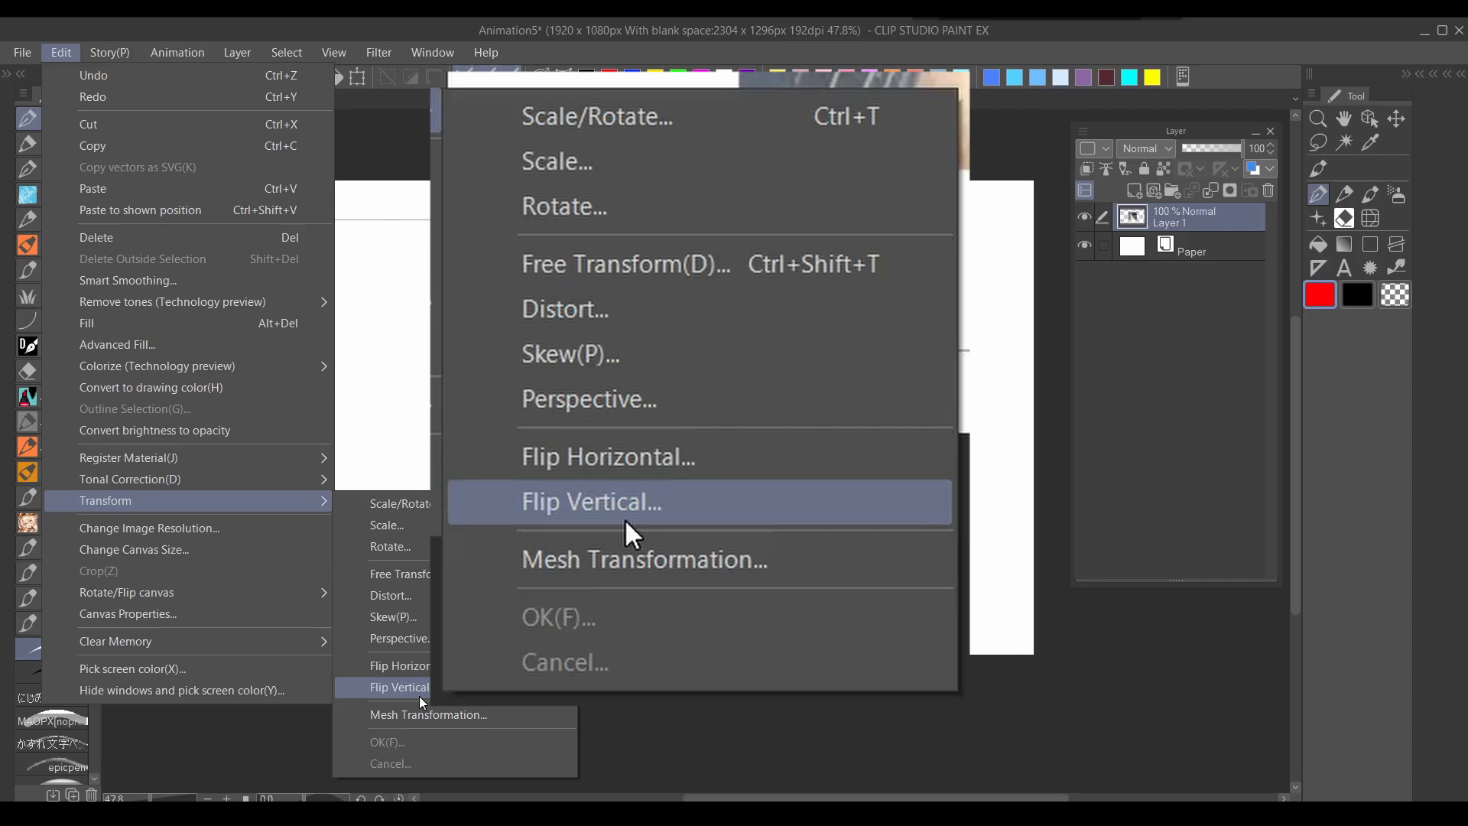
{"action": "mouse_move", "coordinate": [728, 276]}
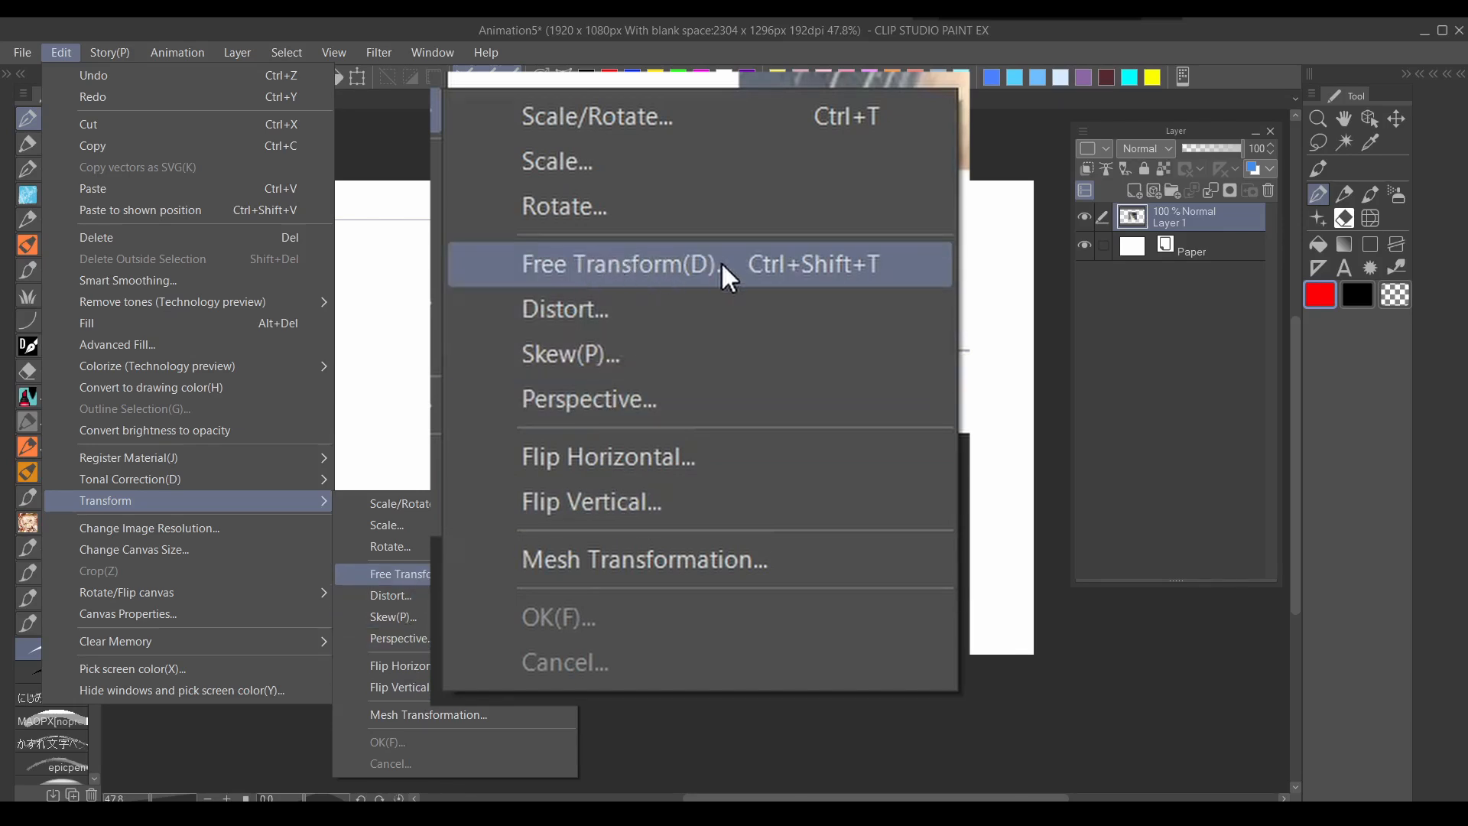
{"action": "left_click", "coordinate": [620, 263]}
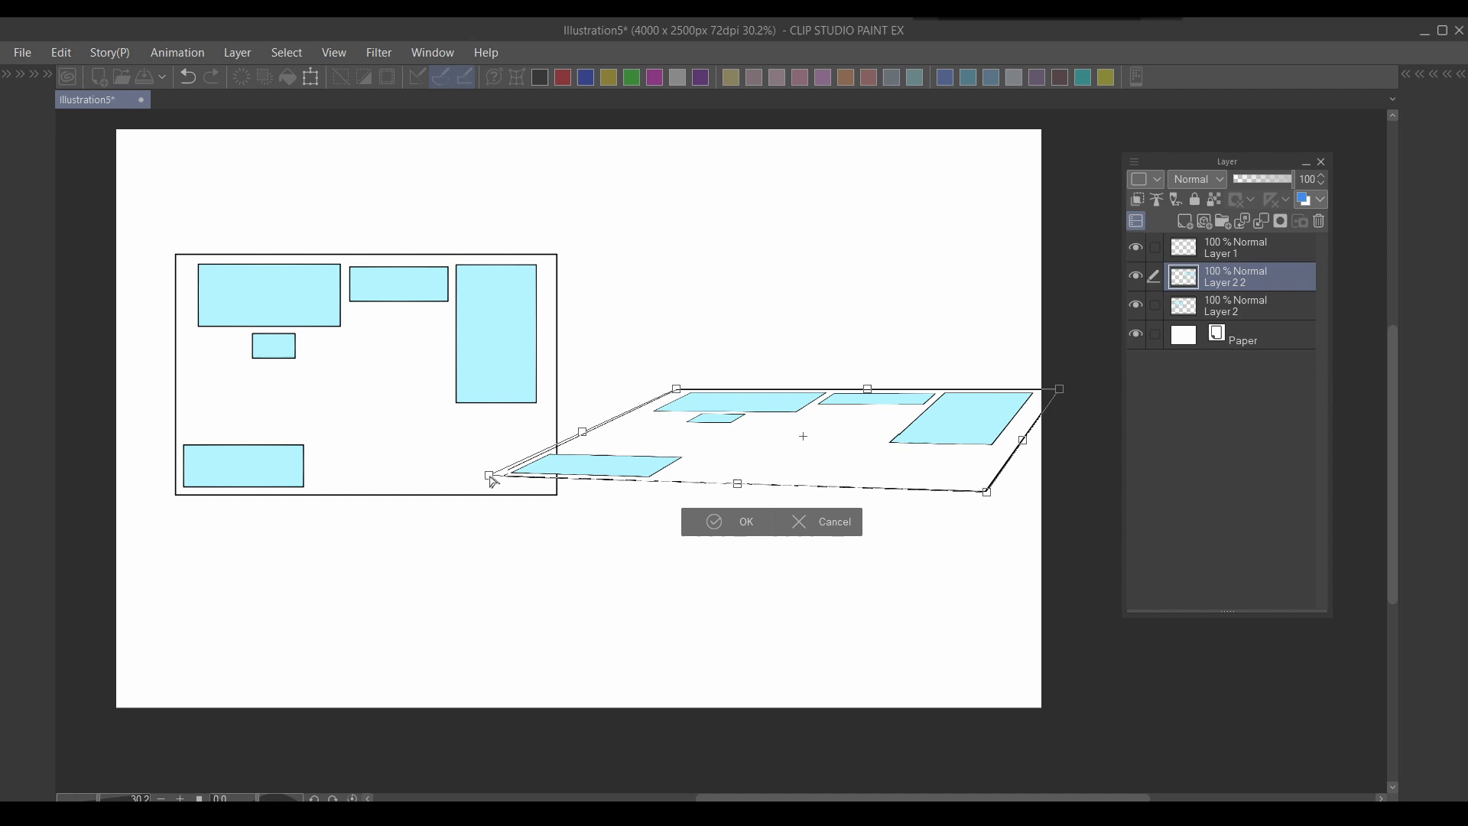
Confirm the perspective skew of the copied rectangle layout with OK
{"action": "left_click", "coordinate": [734, 522]}
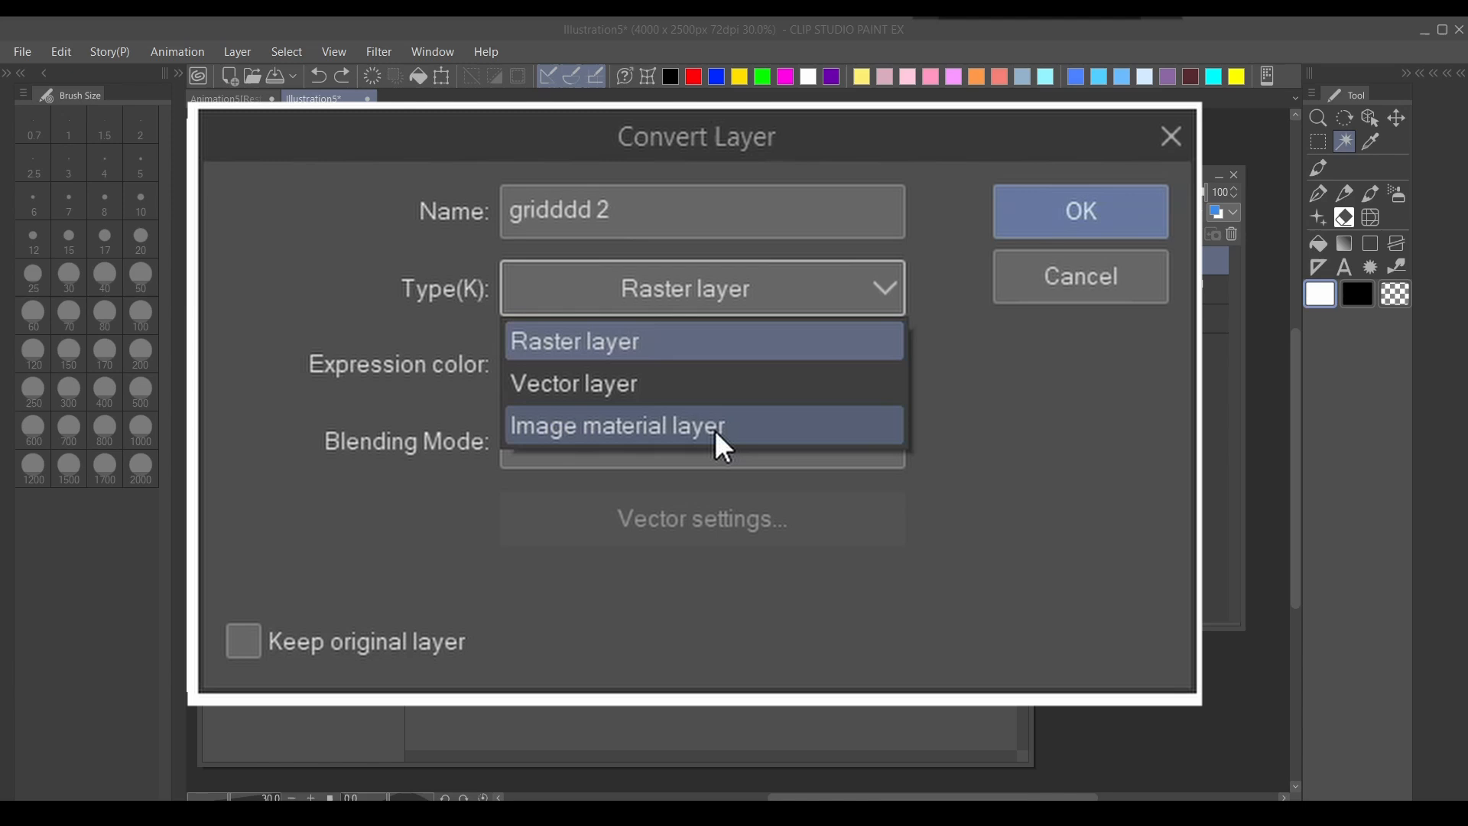
Convert the 'gridddd' square grid layer to an Image material layer
{"action": "right_click", "coordinate": [1119, 260]}
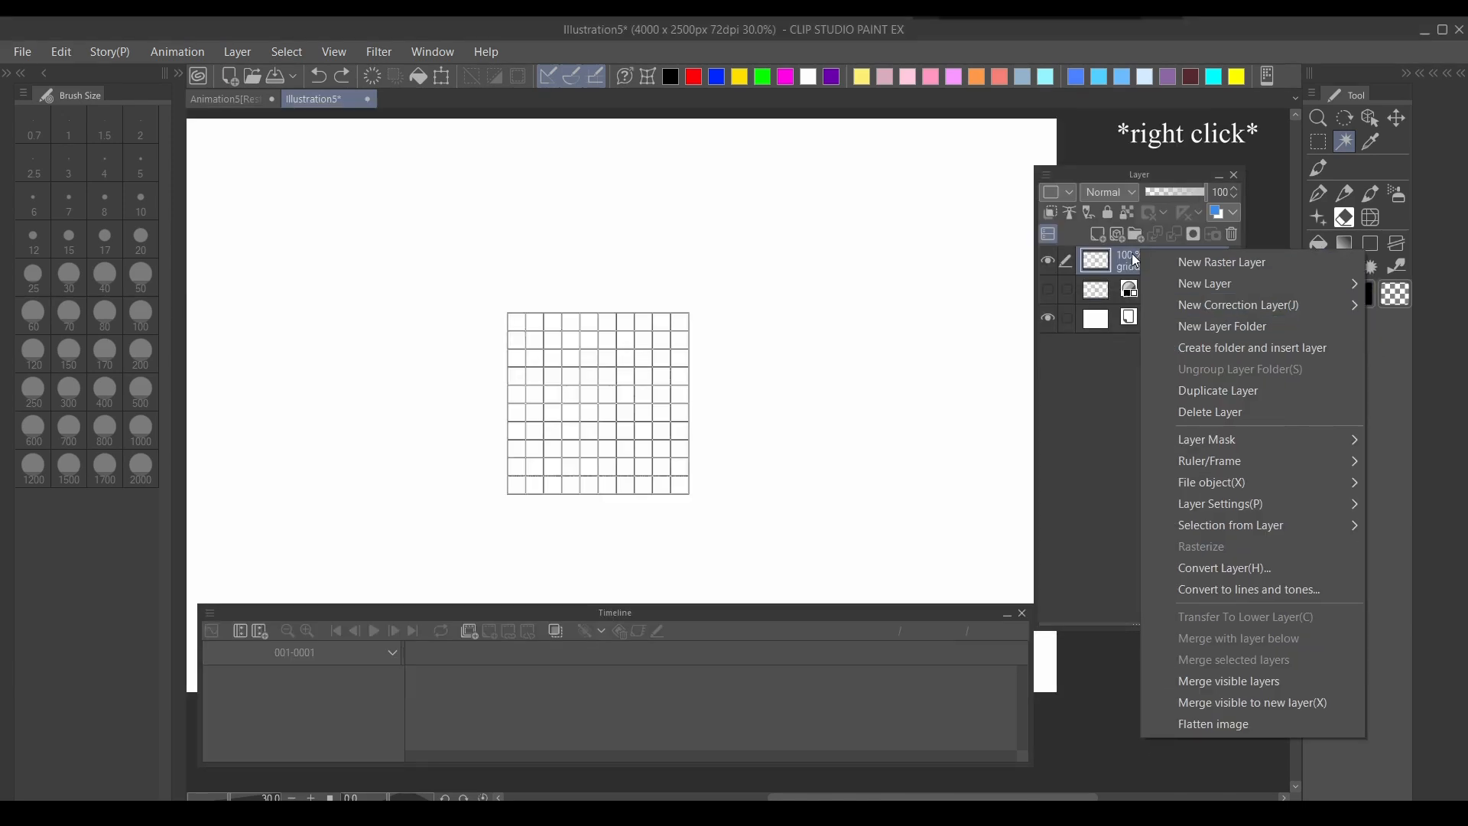
{"action": "left_click", "coordinate": [1224, 568]}
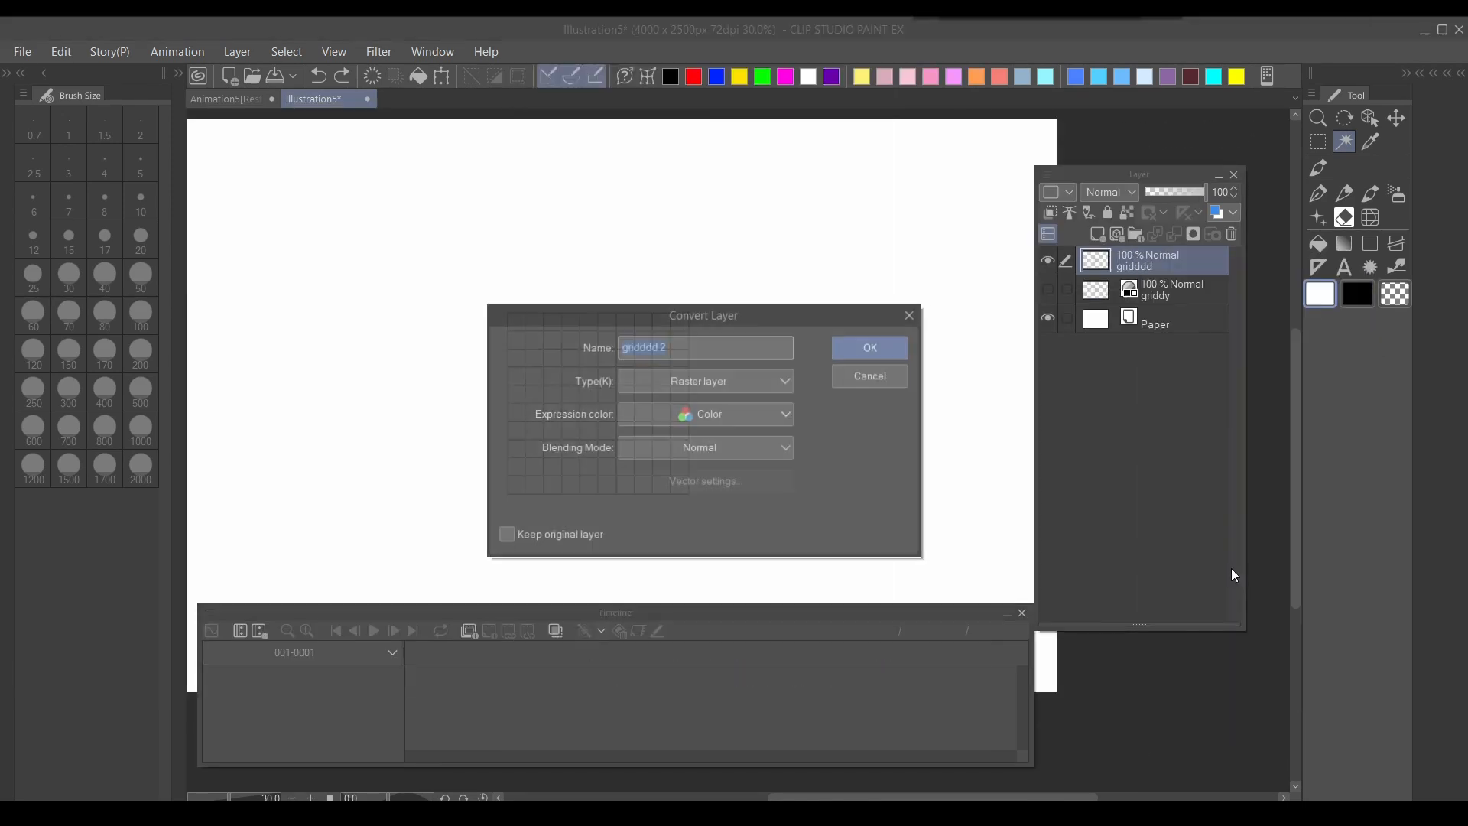
{"action": "left_click", "coordinate": [867, 348]}
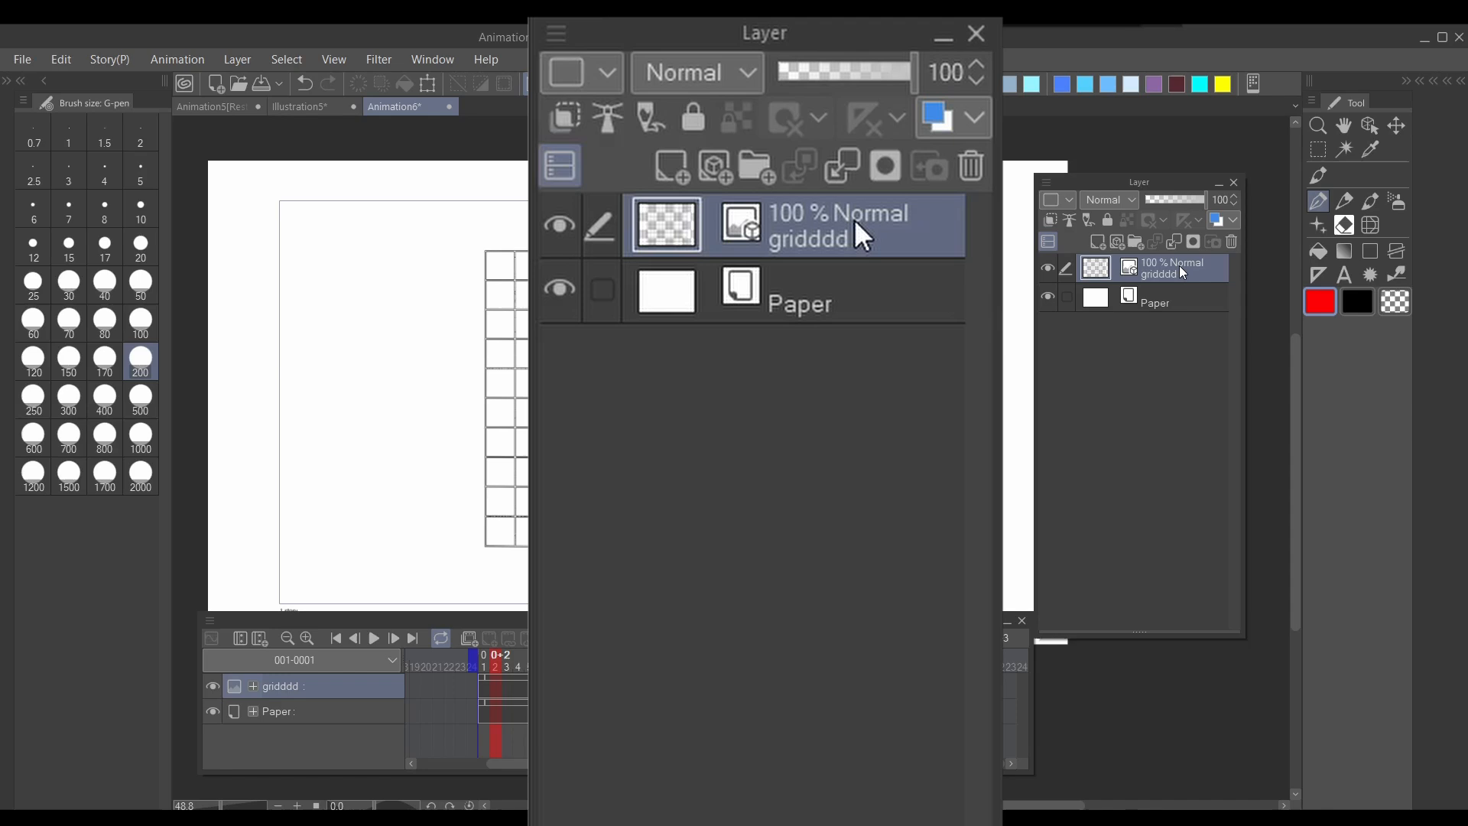
Enable keyframes on the gridddd layer and begin a Free Transform at frame 1
{"action": "left_click", "coordinate": [977, 32]}
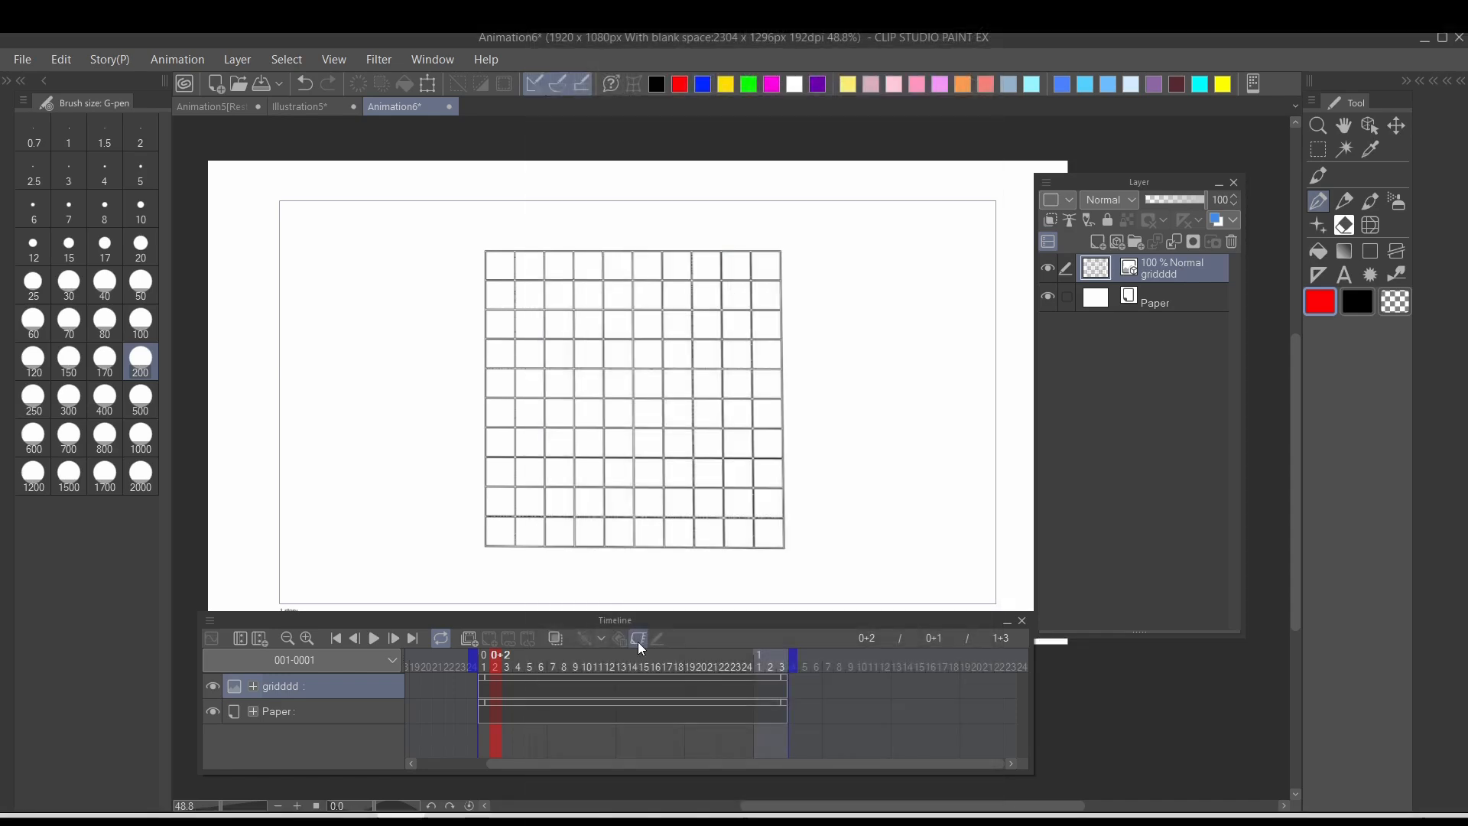
{"action": "left_click", "coordinate": [640, 638]}
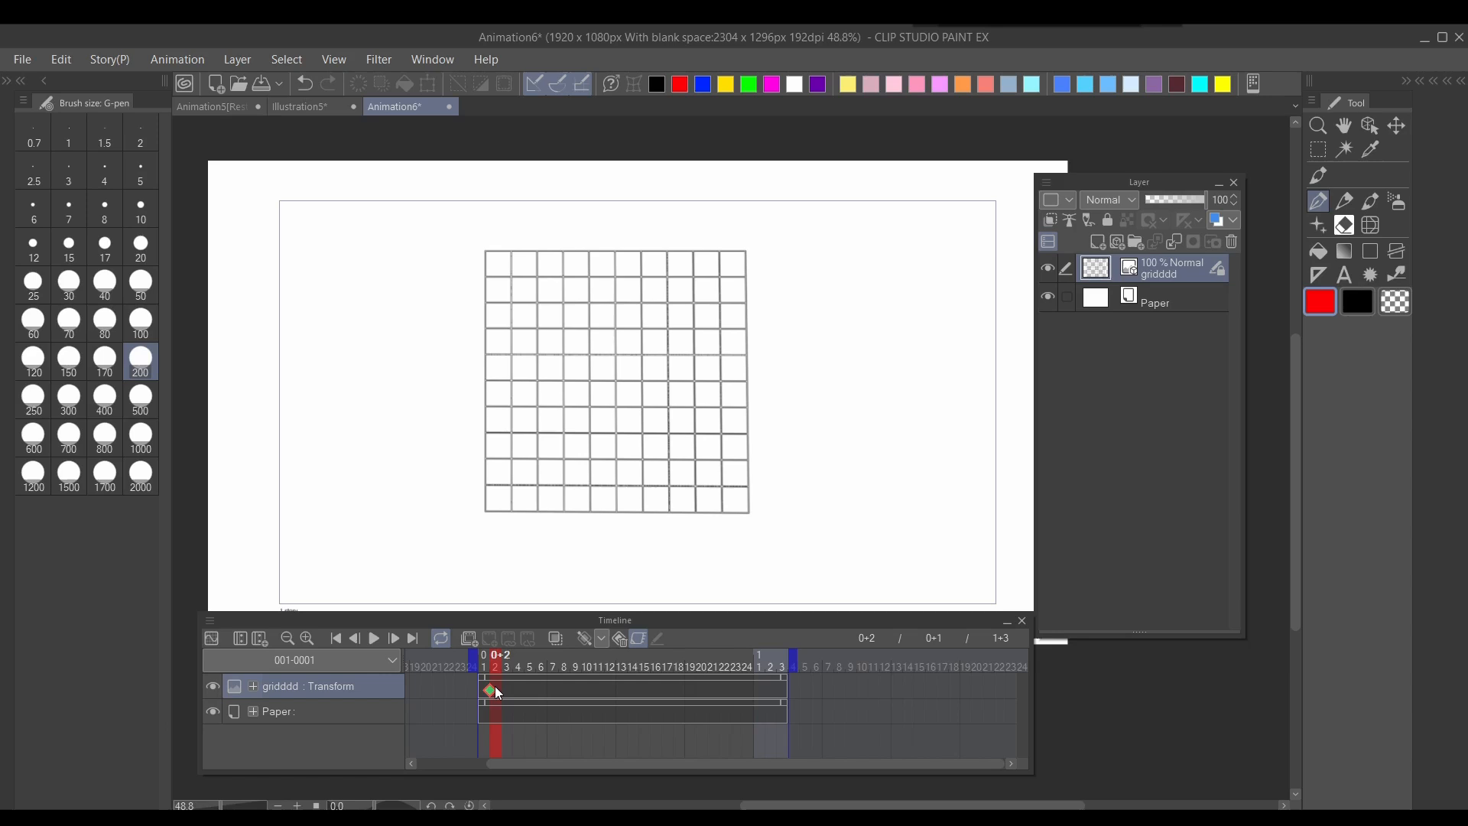
{"action": "left_click", "coordinate": [601, 638]}
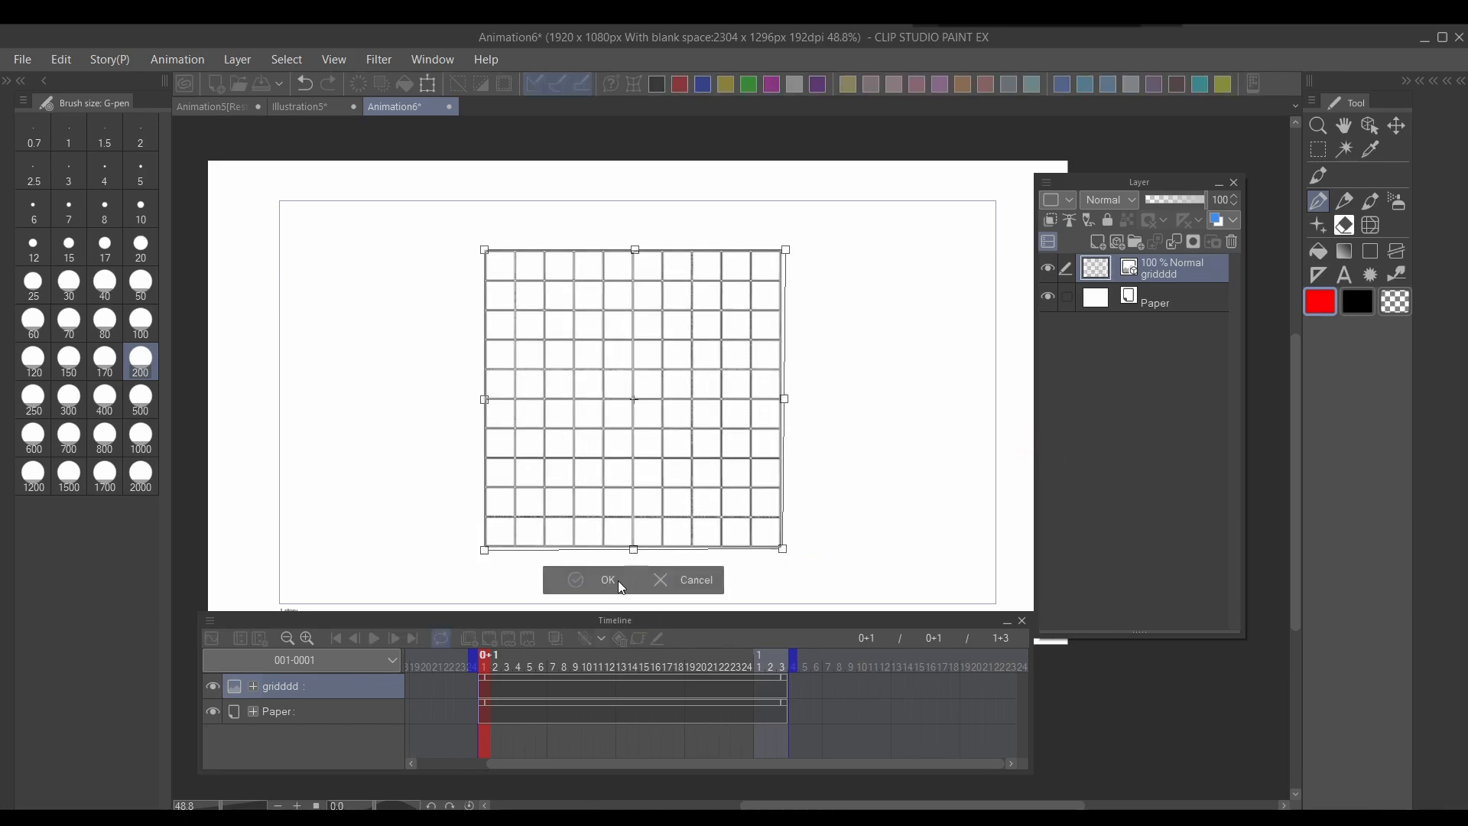
Confirm the first keyframe transform and skew the grid into perspective at a later frame
{"action": "left_click", "coordinate": [606, 579]}
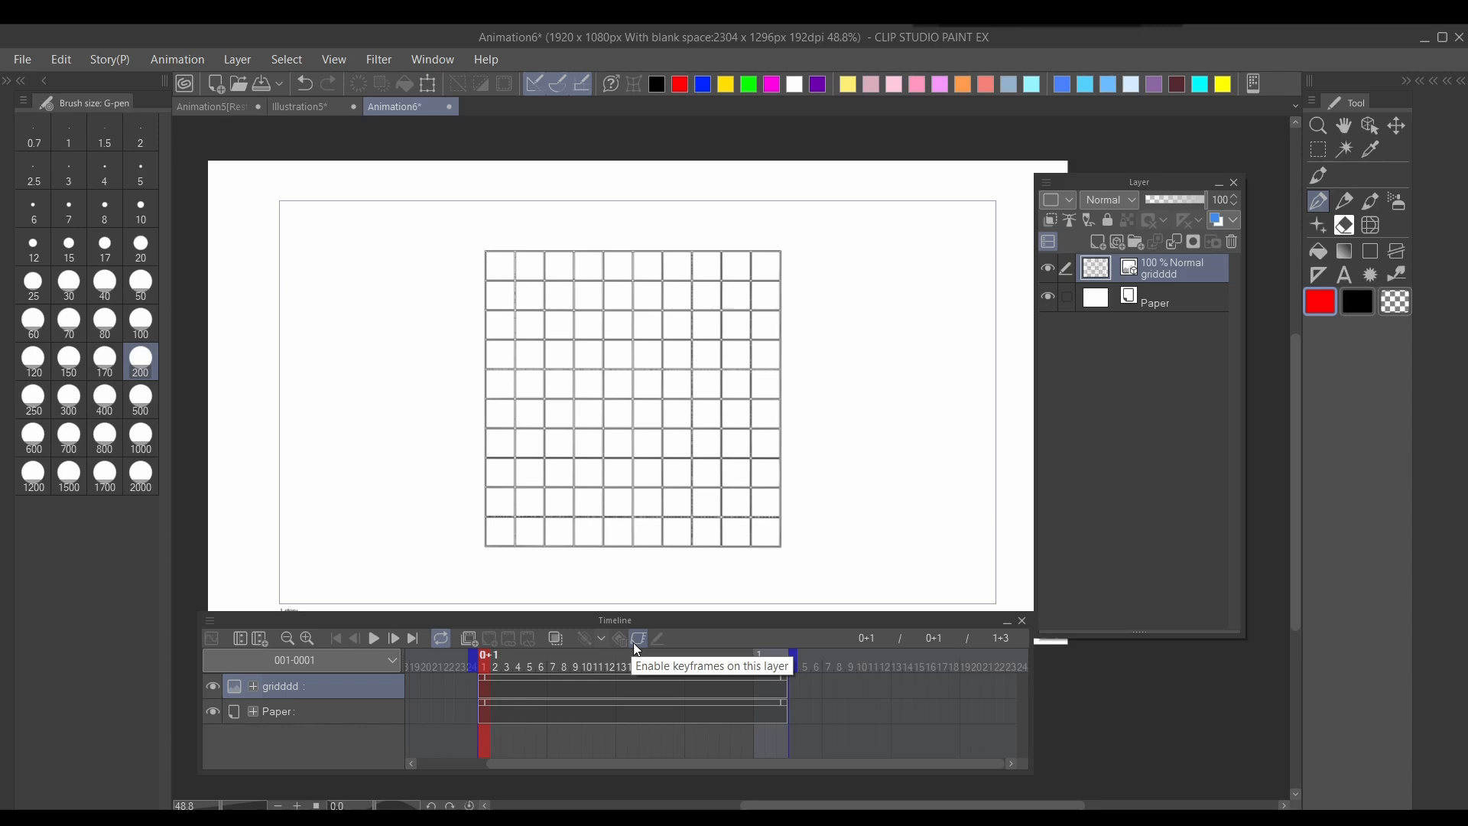
{"action": "left_click", "coordinate": [640, 638]}
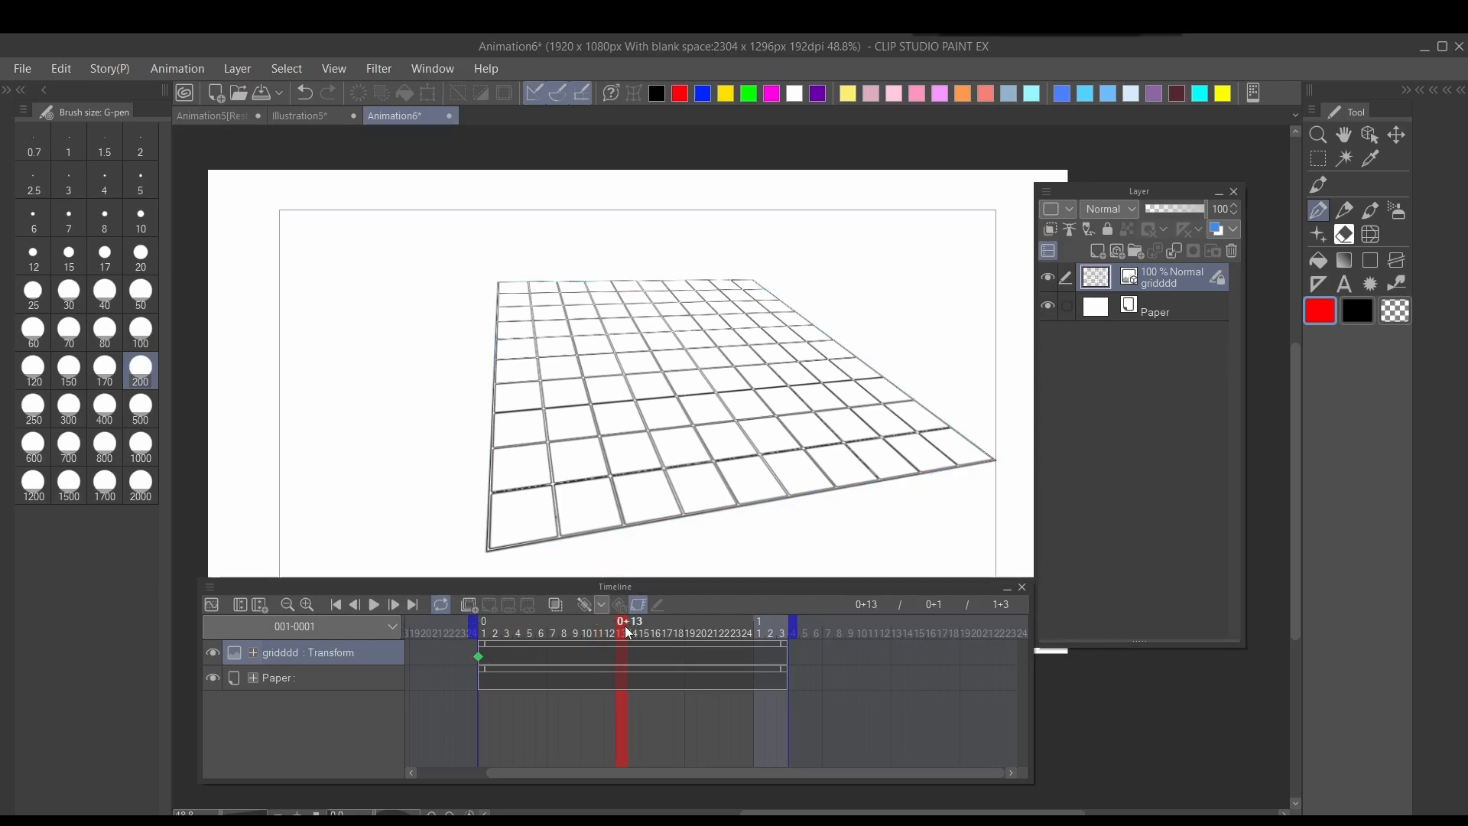
{"action": "left_click", "coordinate": [679, 634]}
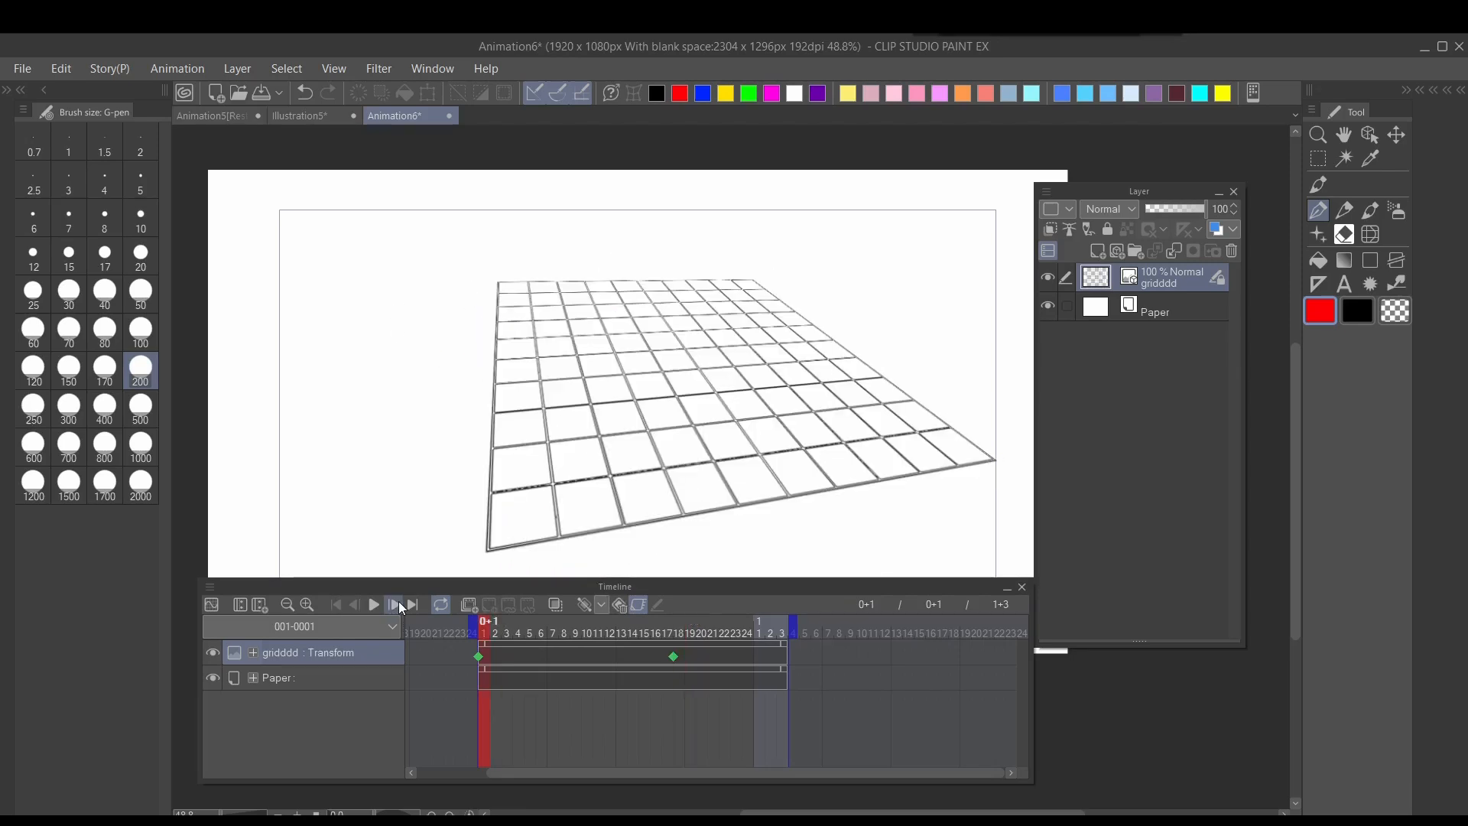
Play the two-keyframe grid animation and review the keyframe interpolation choices
{"action": "left_click", "coordinate": [392, 604]}
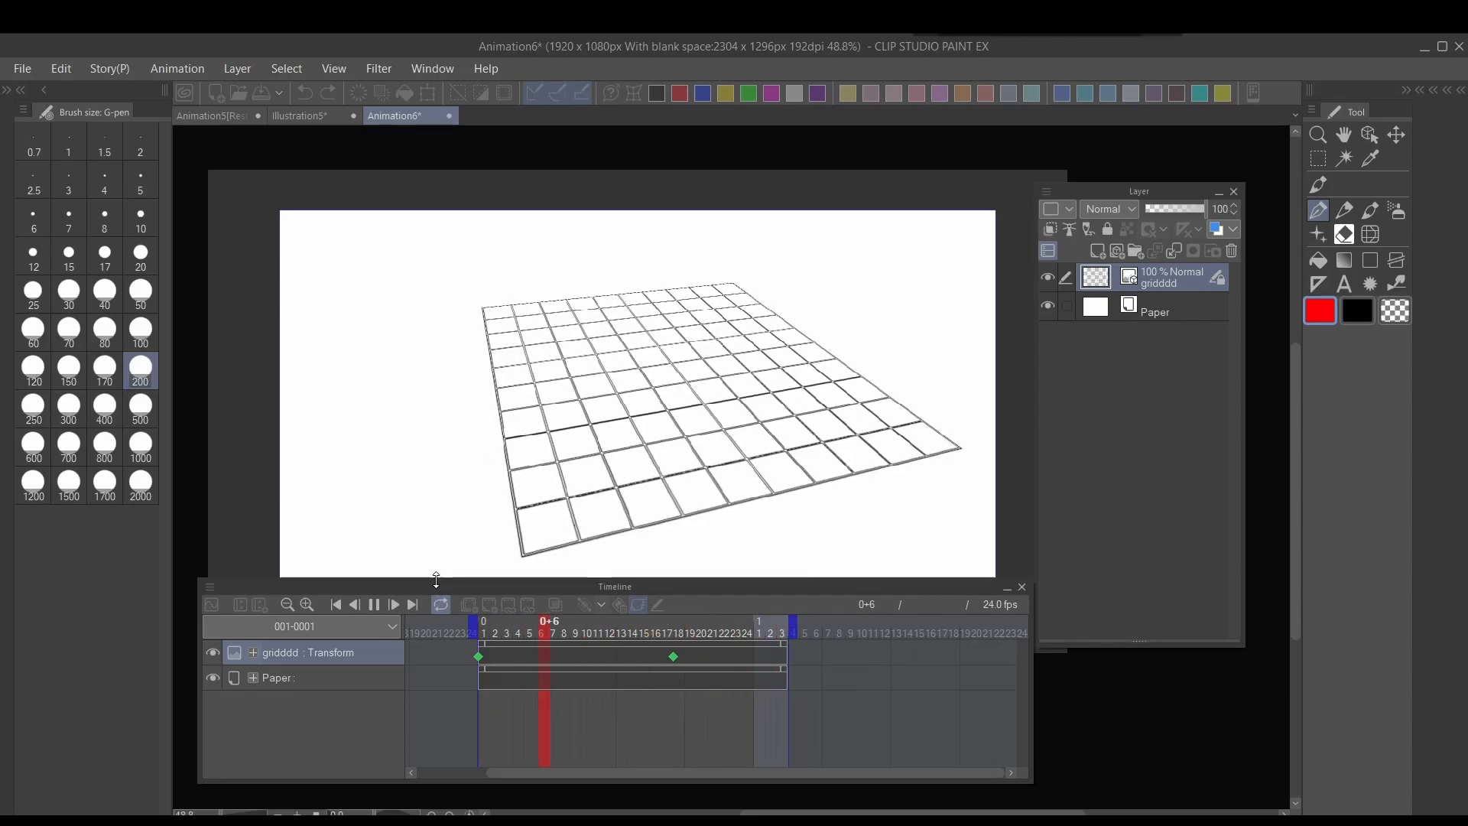
{"action": "left_click", "coordinate": [593, 604]}
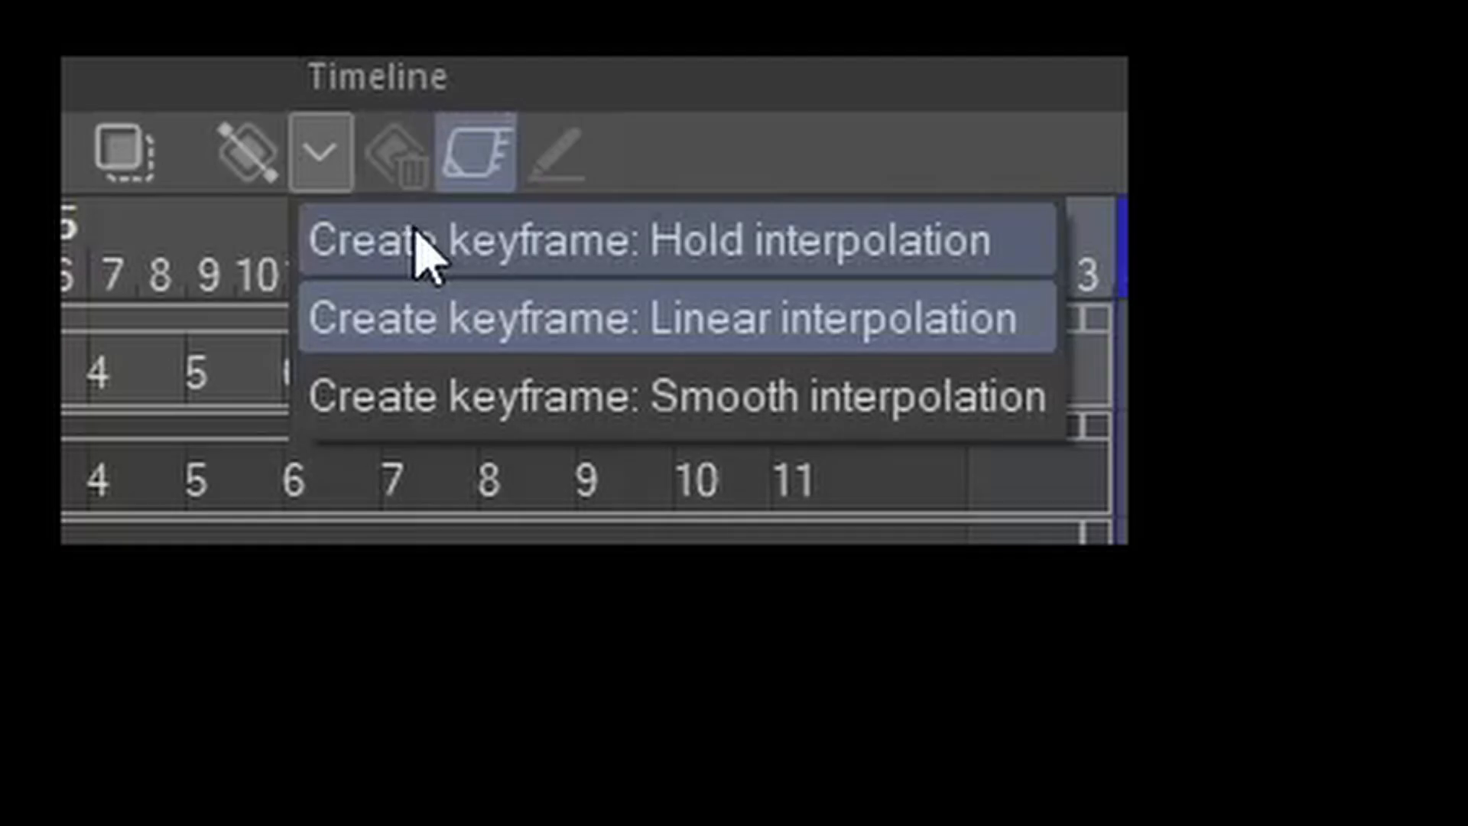
{"action": "mouse_move", "coordinate": [421, 370]}
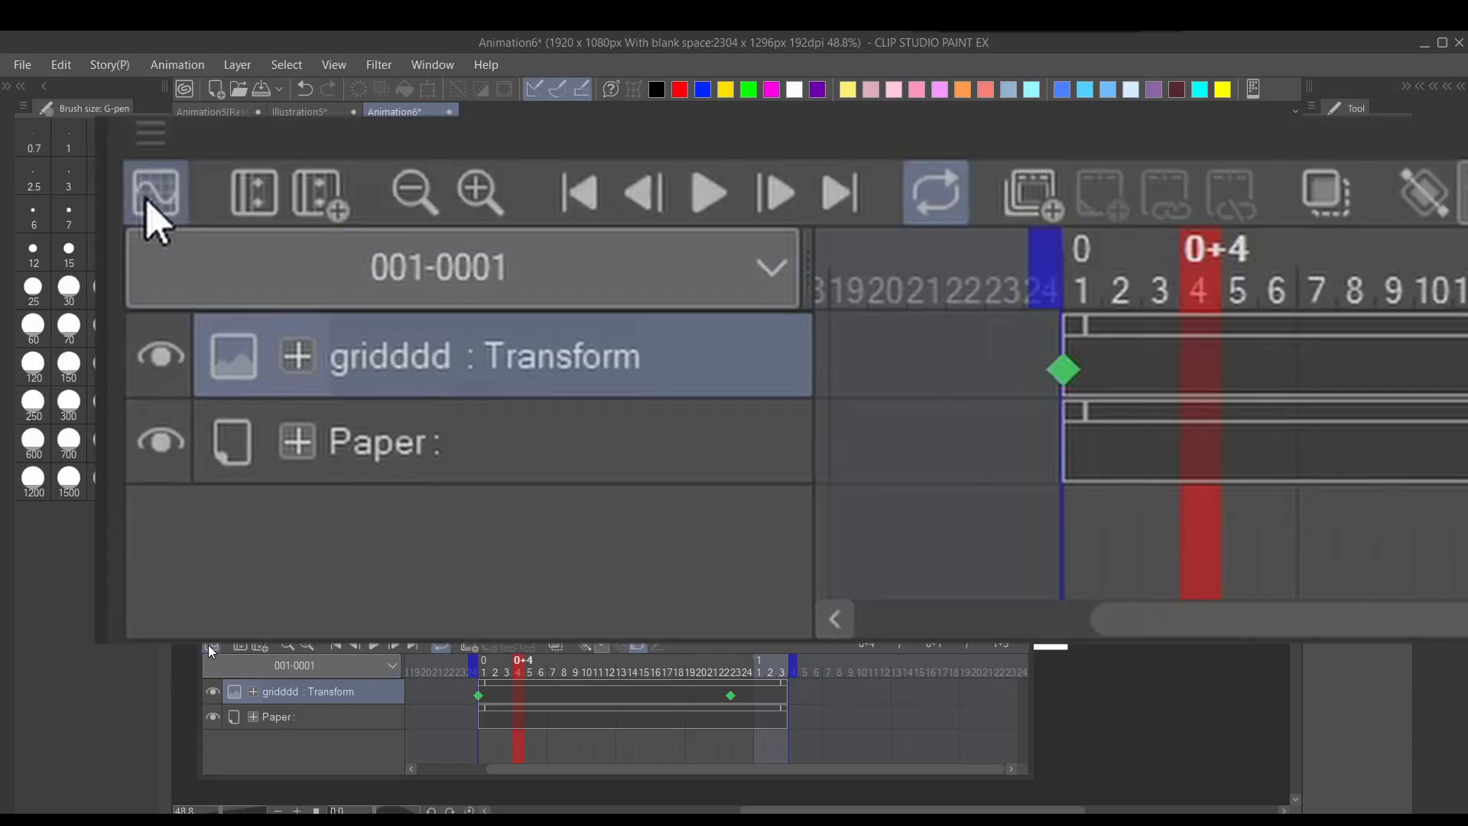
{"action": "left_click", "coordinate": [155, 192]}
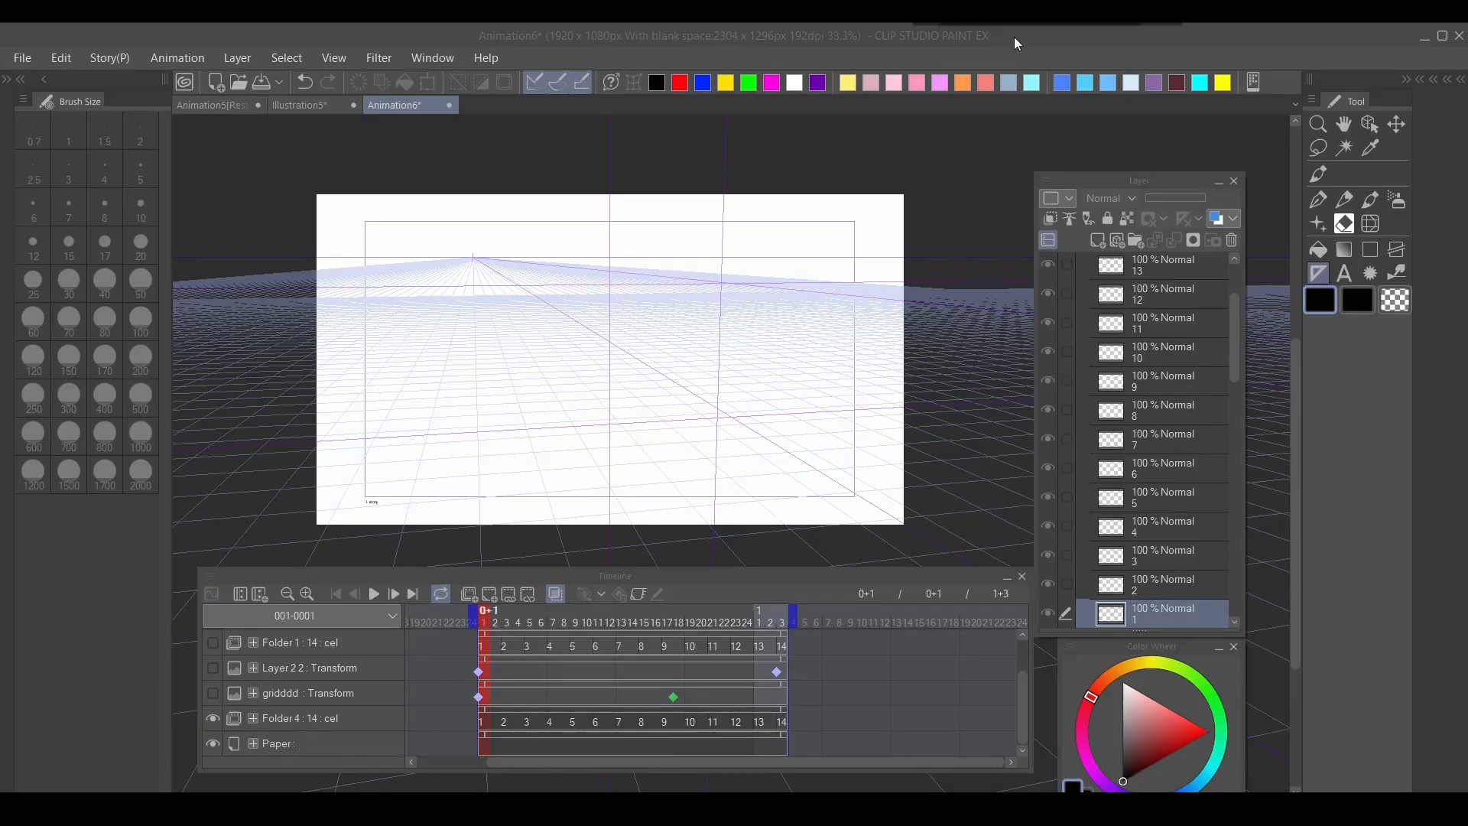
{"action": "left_click", "coordinate": [491, 610]}
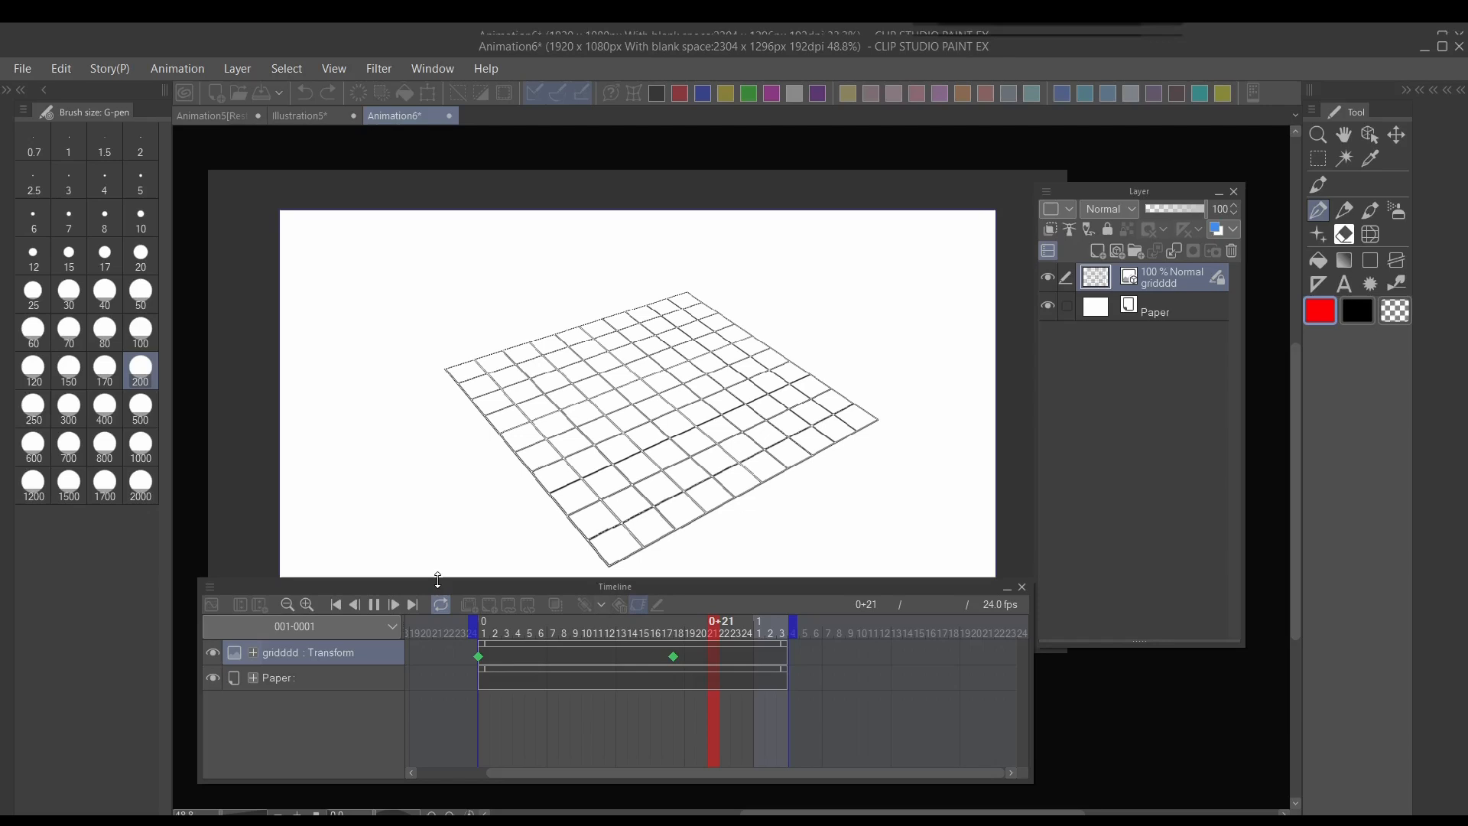
{"action": "left_click", "coordinate": [592, 633]}
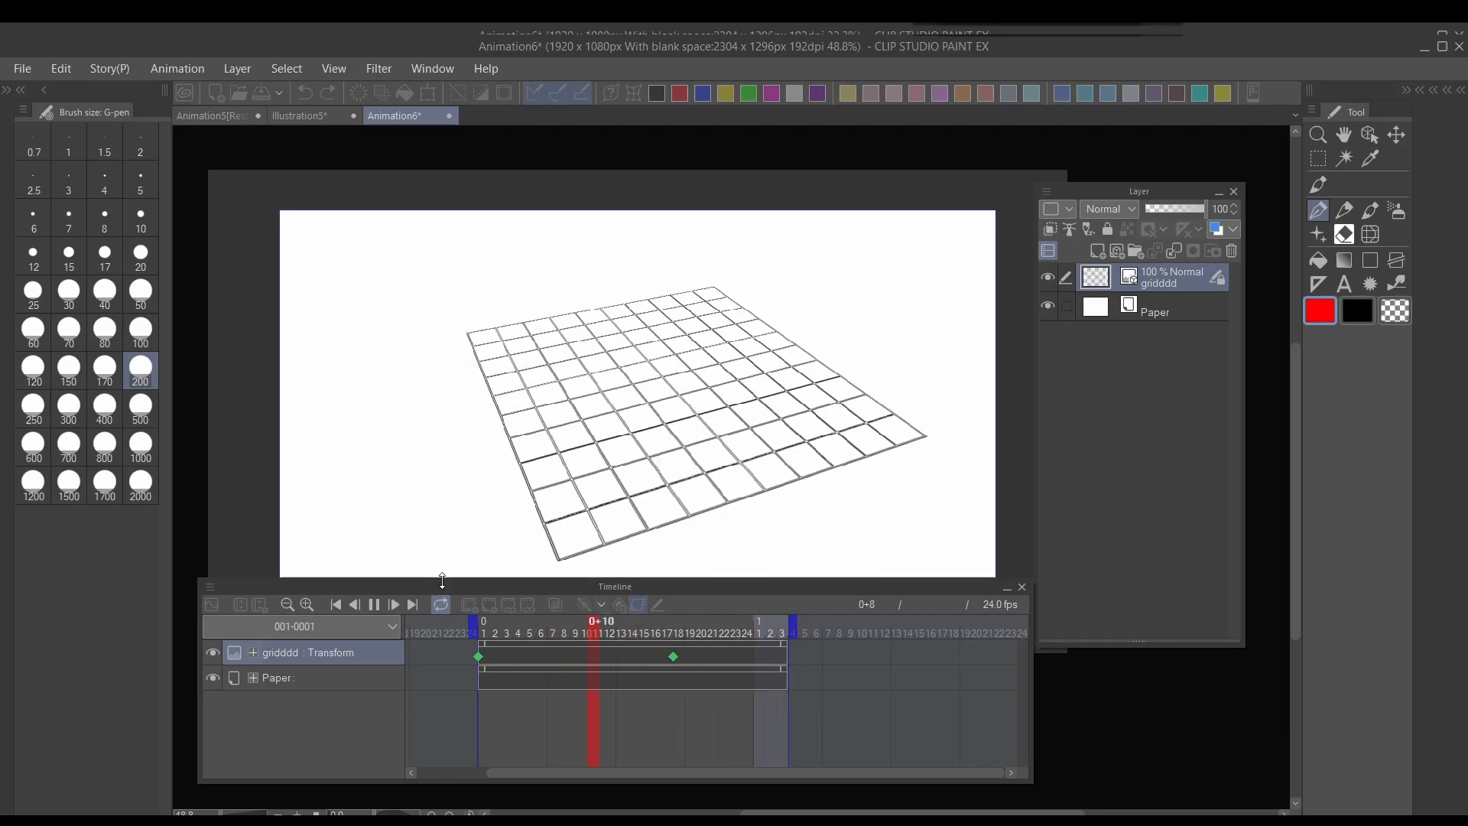